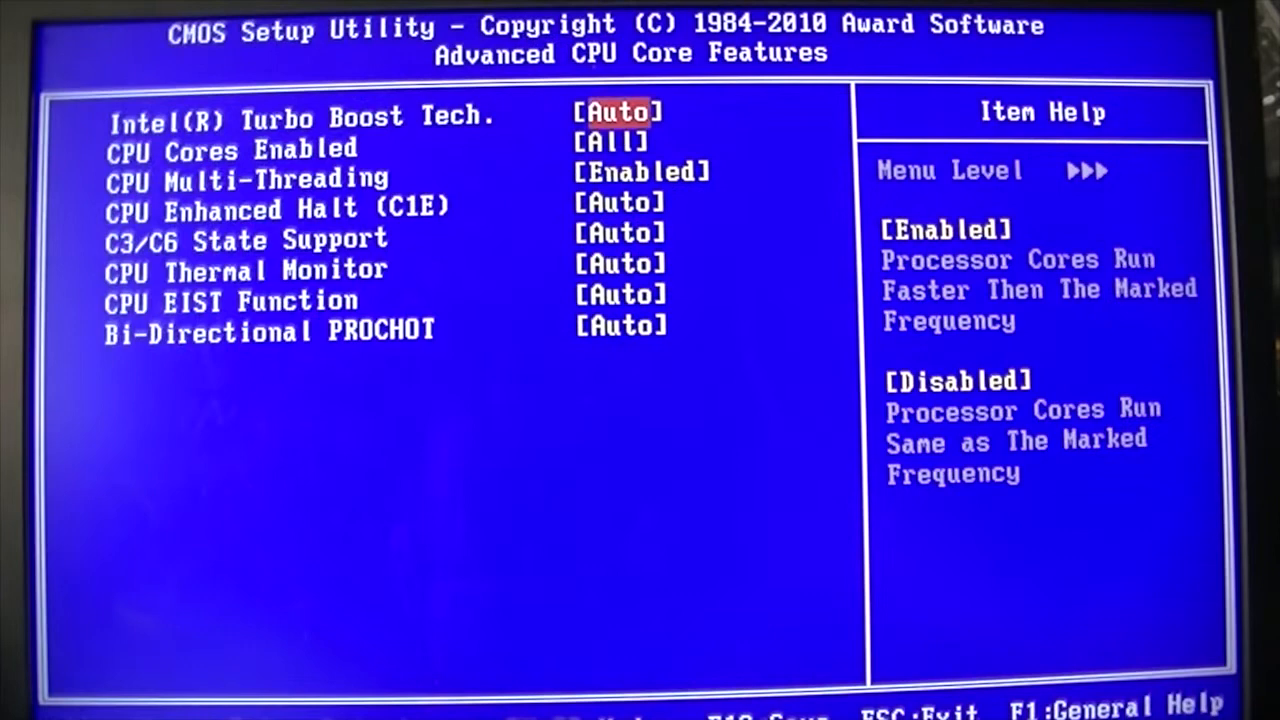
- Enable C1E and CPU Thermal Monitor, then set BCLK 177 with memory multiplier 6.0 for 3.71GHz
key(down)
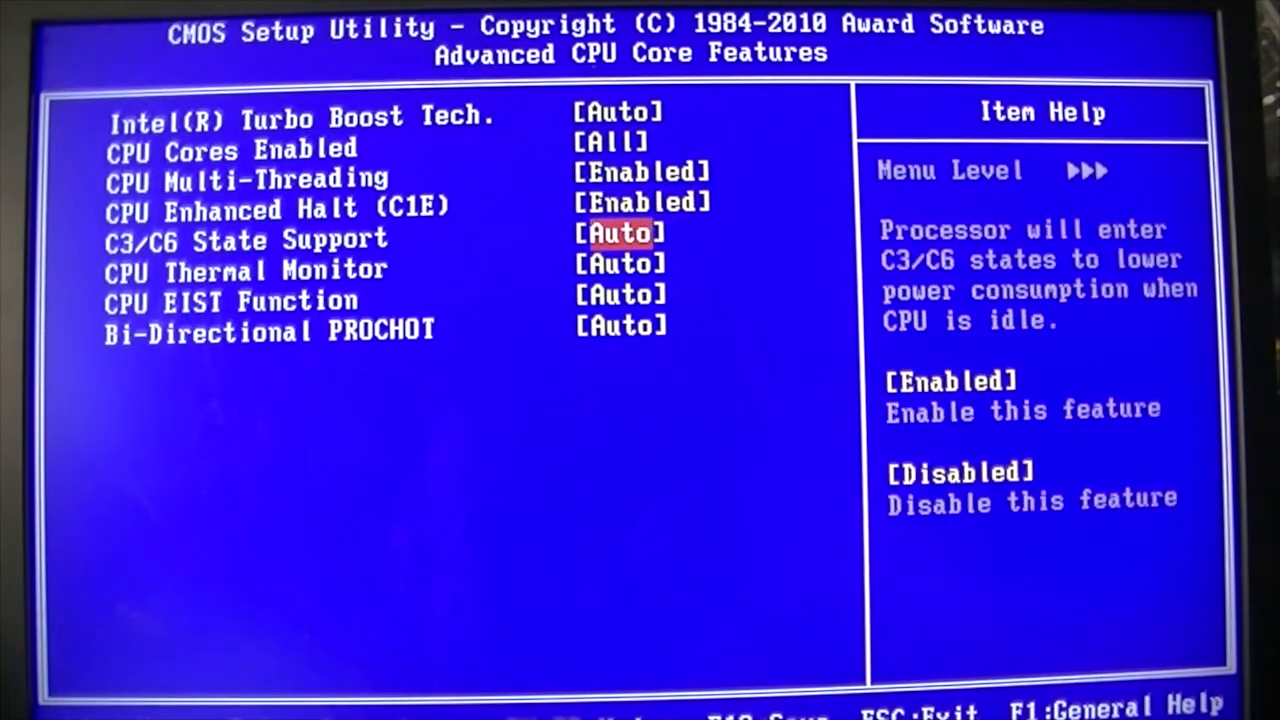
key(enter)
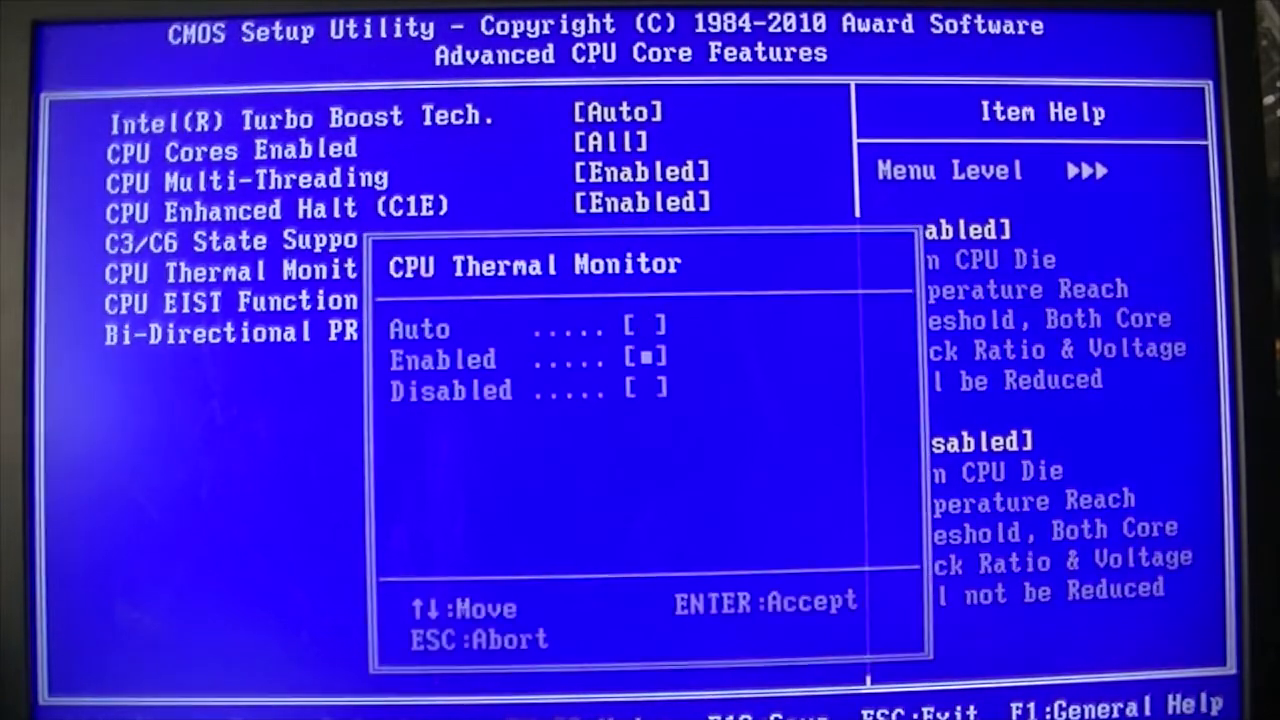
key(enter)
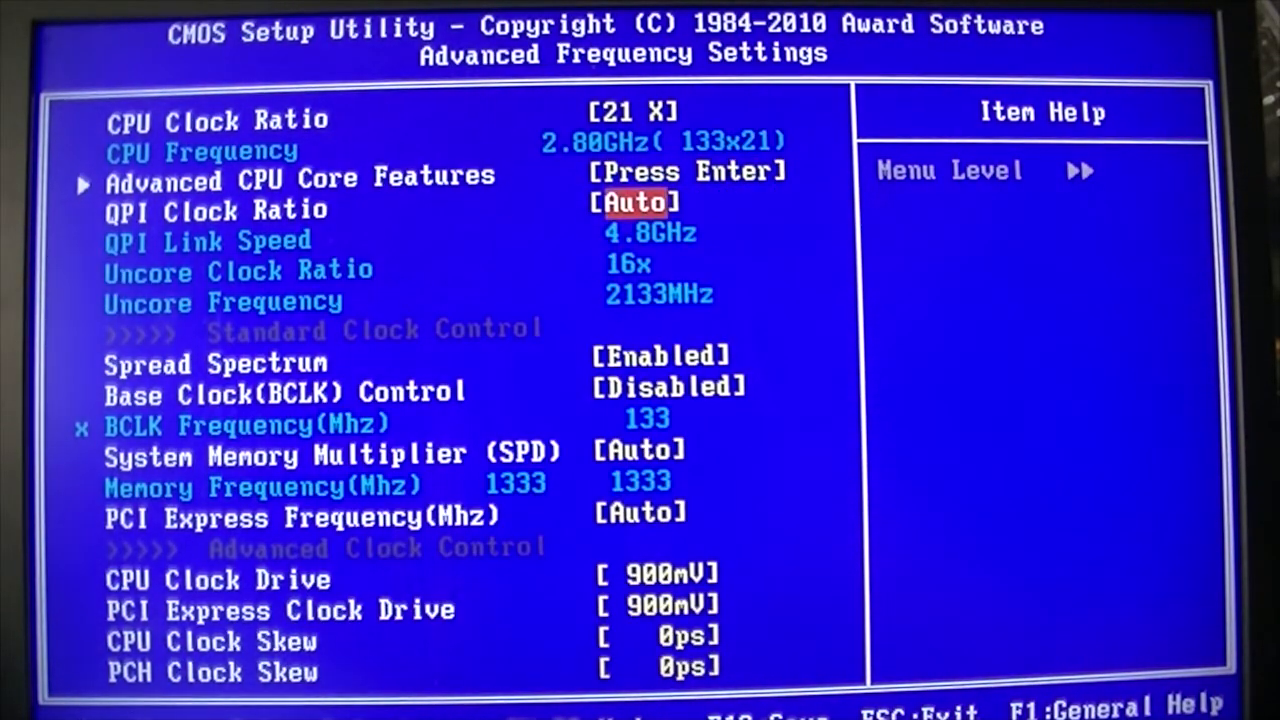
key(down)
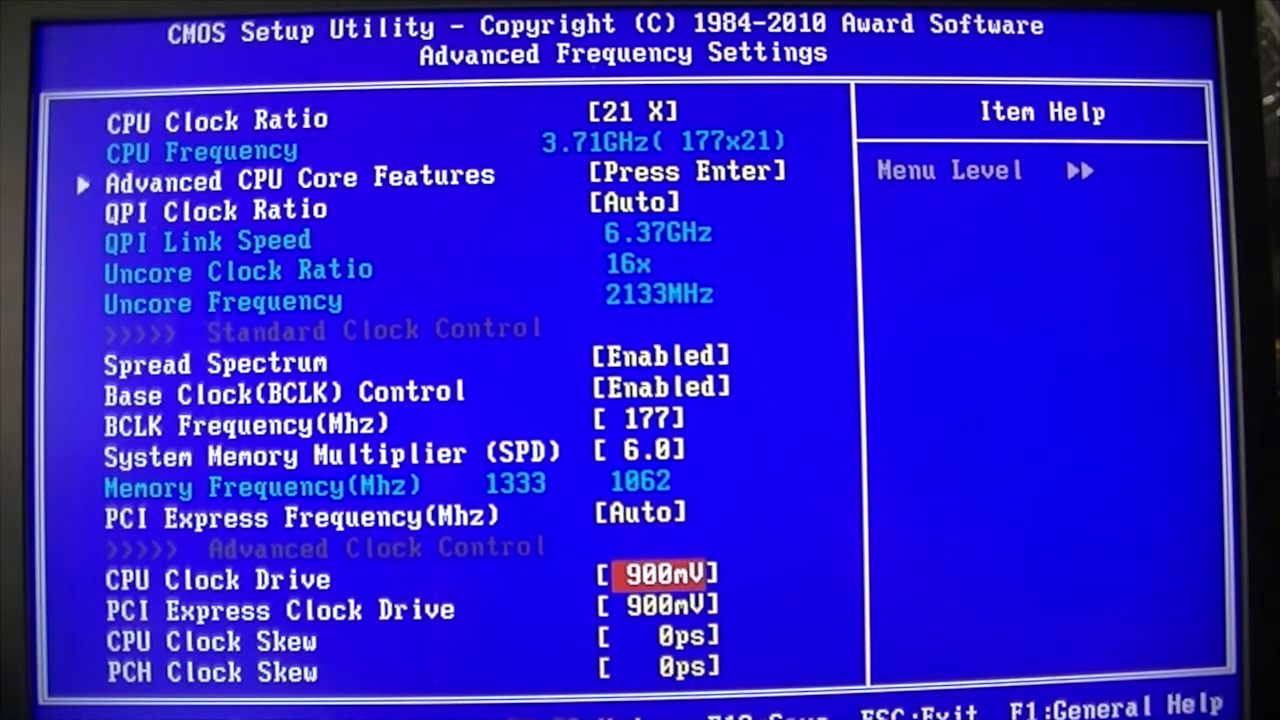
- Enable Load-Line Calibration with CPU Vcore 1.25000V and move to Advanced BIOS Features
key(up)
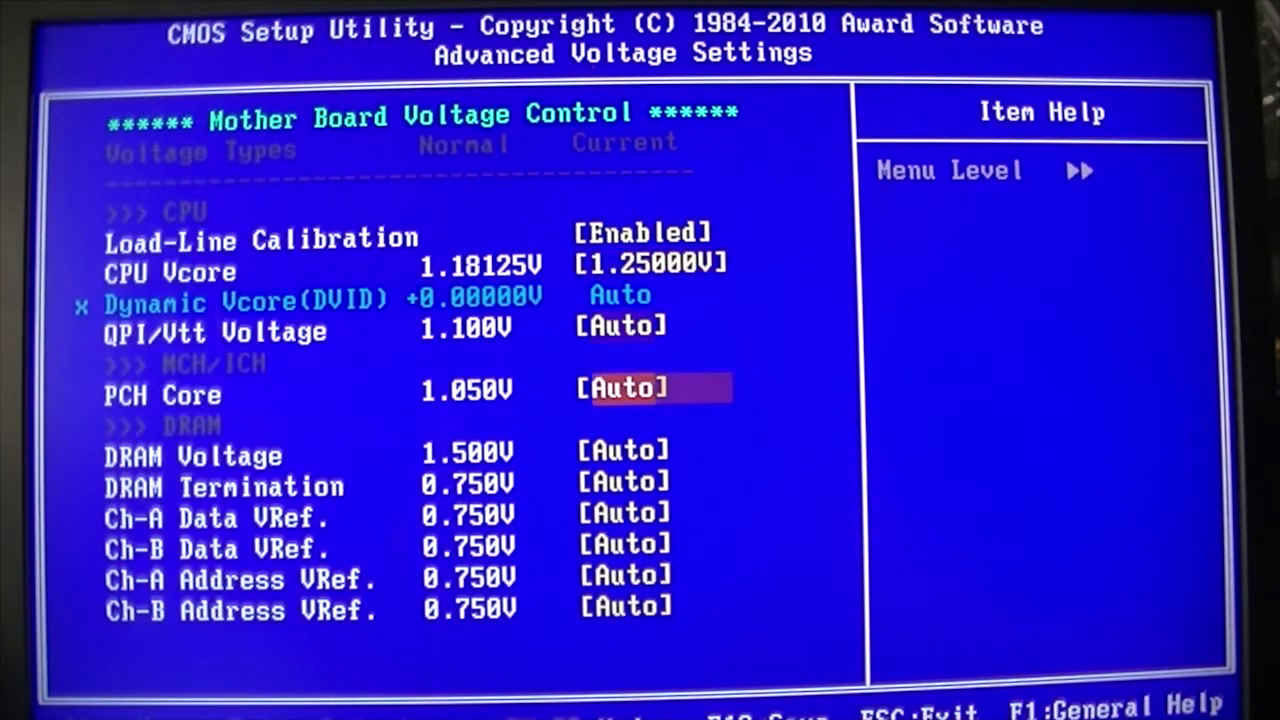
key(down)
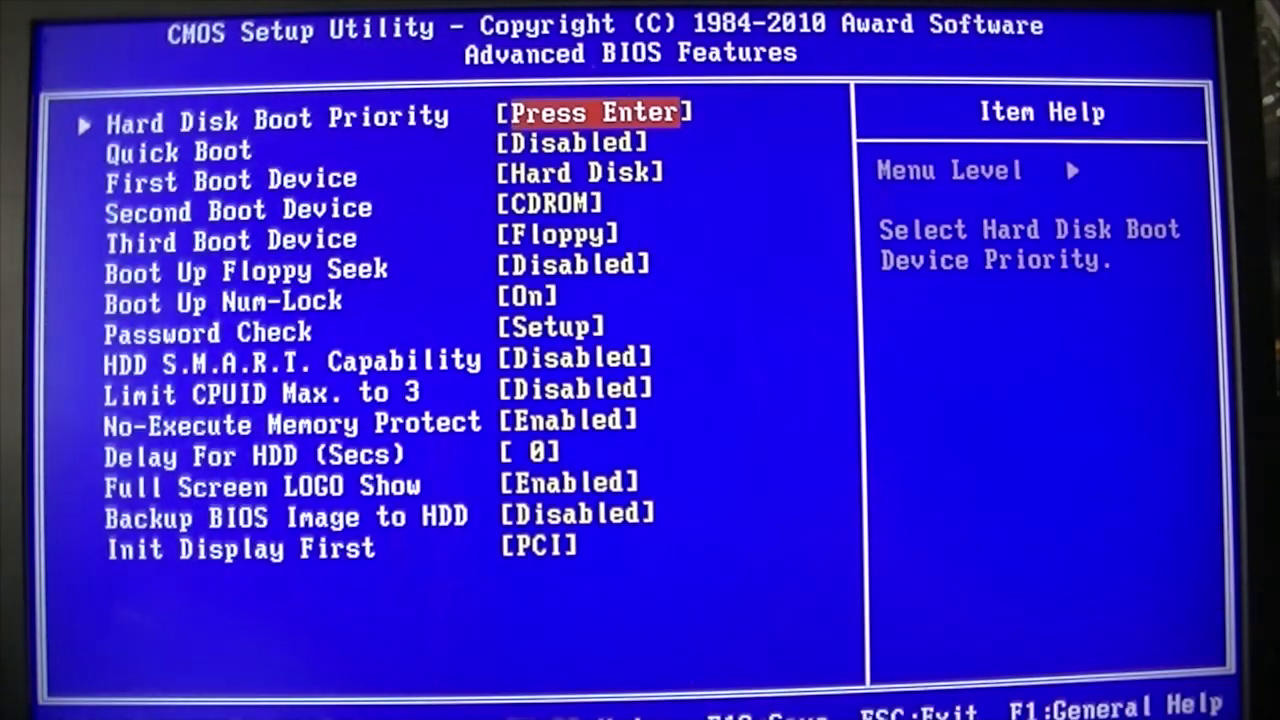
- Enable Quick Boot, disable Full Screen LOGO Show and return to the frequency page showing 3.71GHz
key(down)
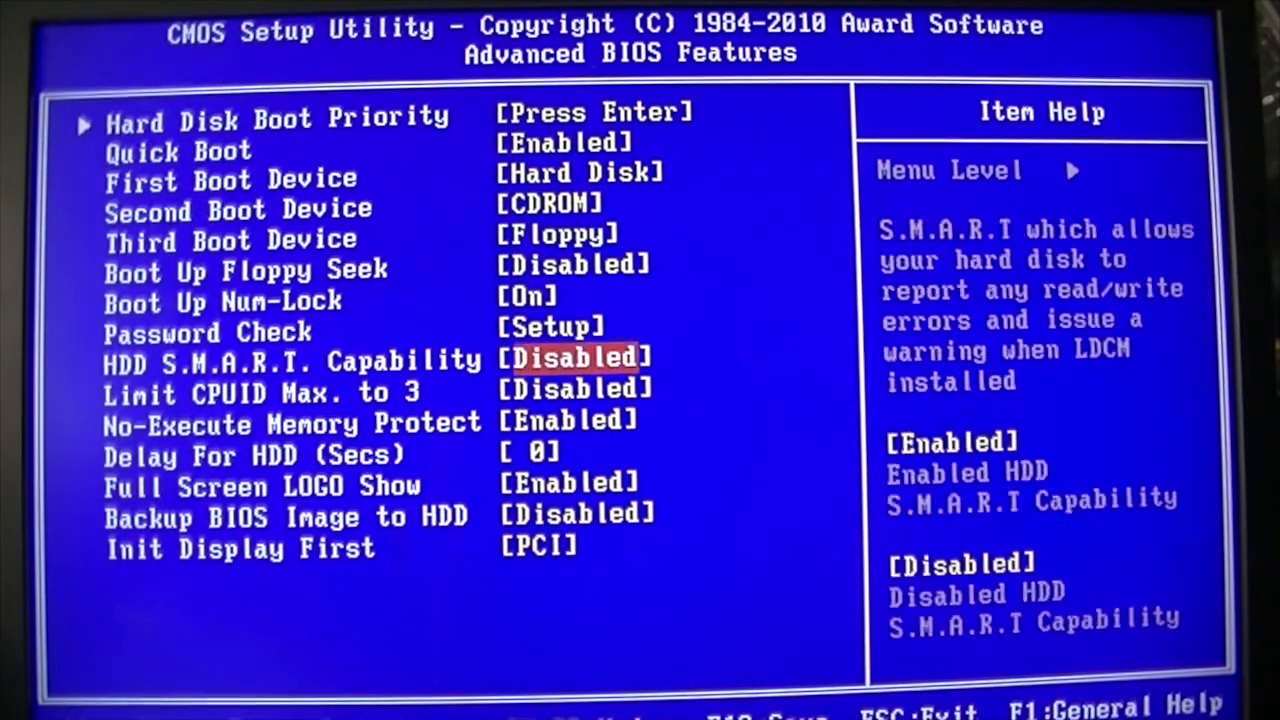
key(down)
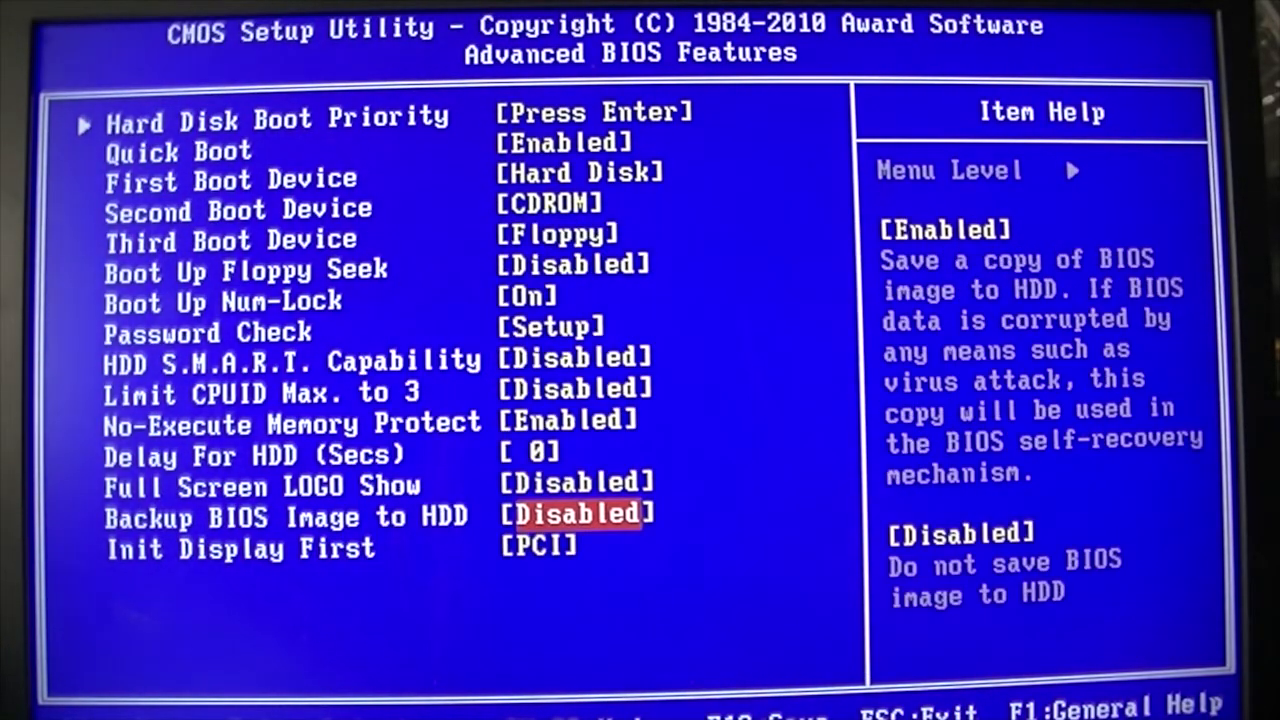
key(Escape)
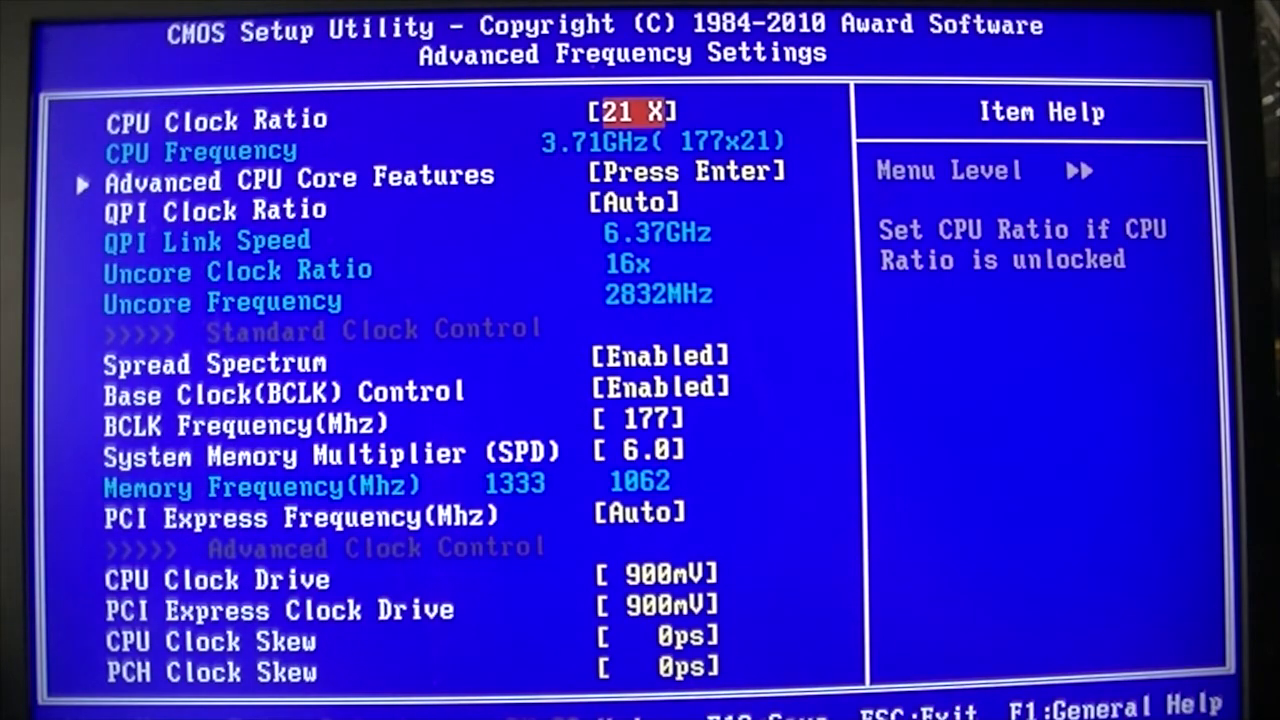
key(Escape)
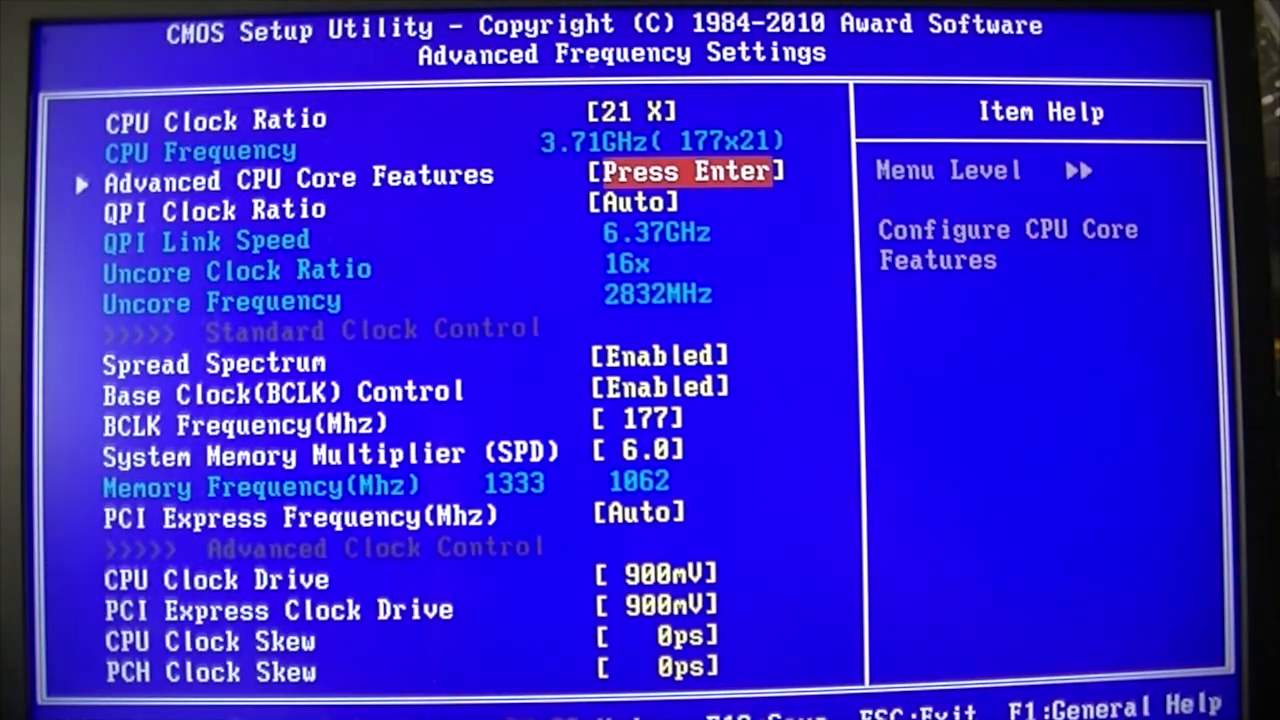
- Save and restart, then reopen M.I.T. reporting BCLK 177.05 MHz, 3718 MHz CPU and 1.328 V Vcore
key(Escape)
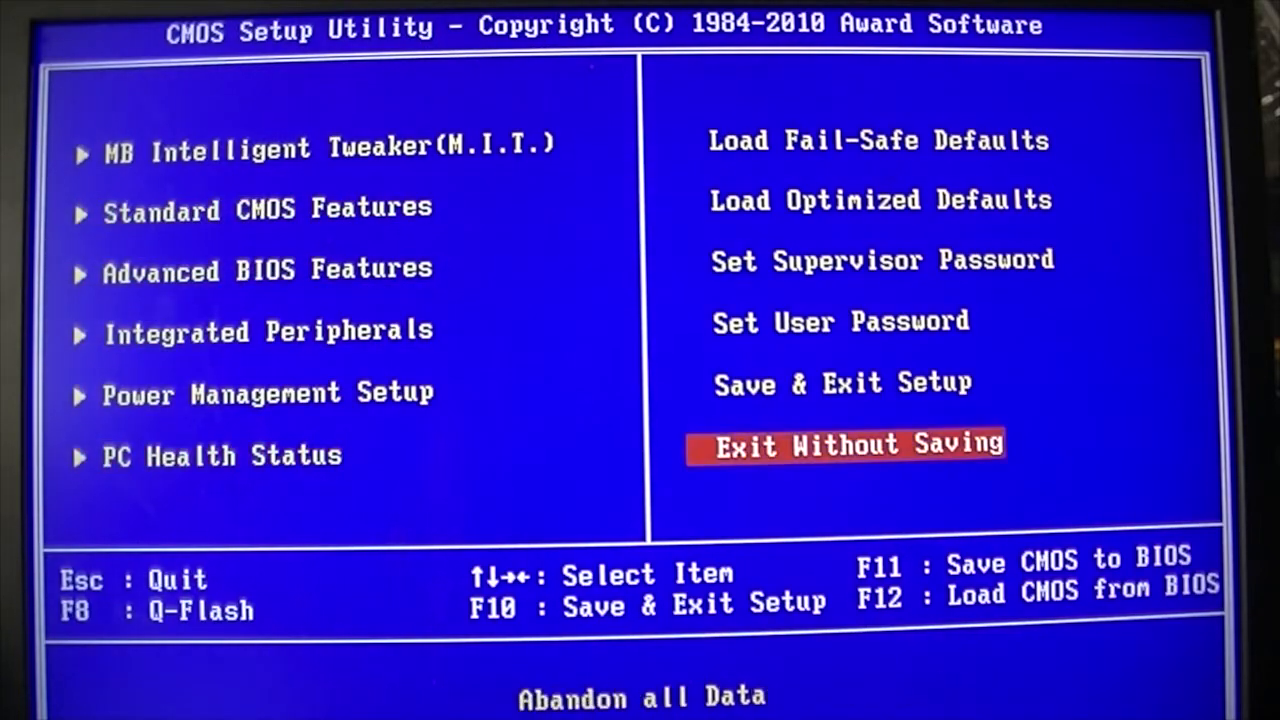
key(Enter)
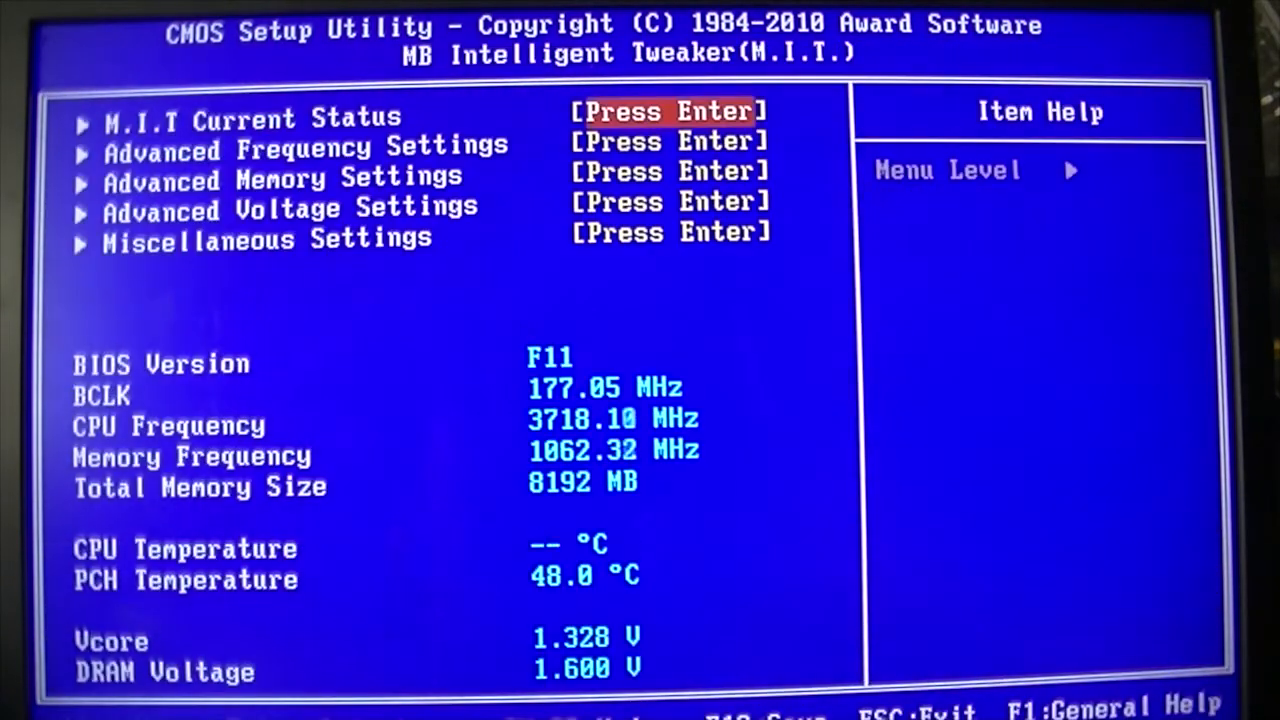
- Set CPU Vcore 1.30000V and DRAM 1.600V, then save with F10 and boot into Windows
key(down)
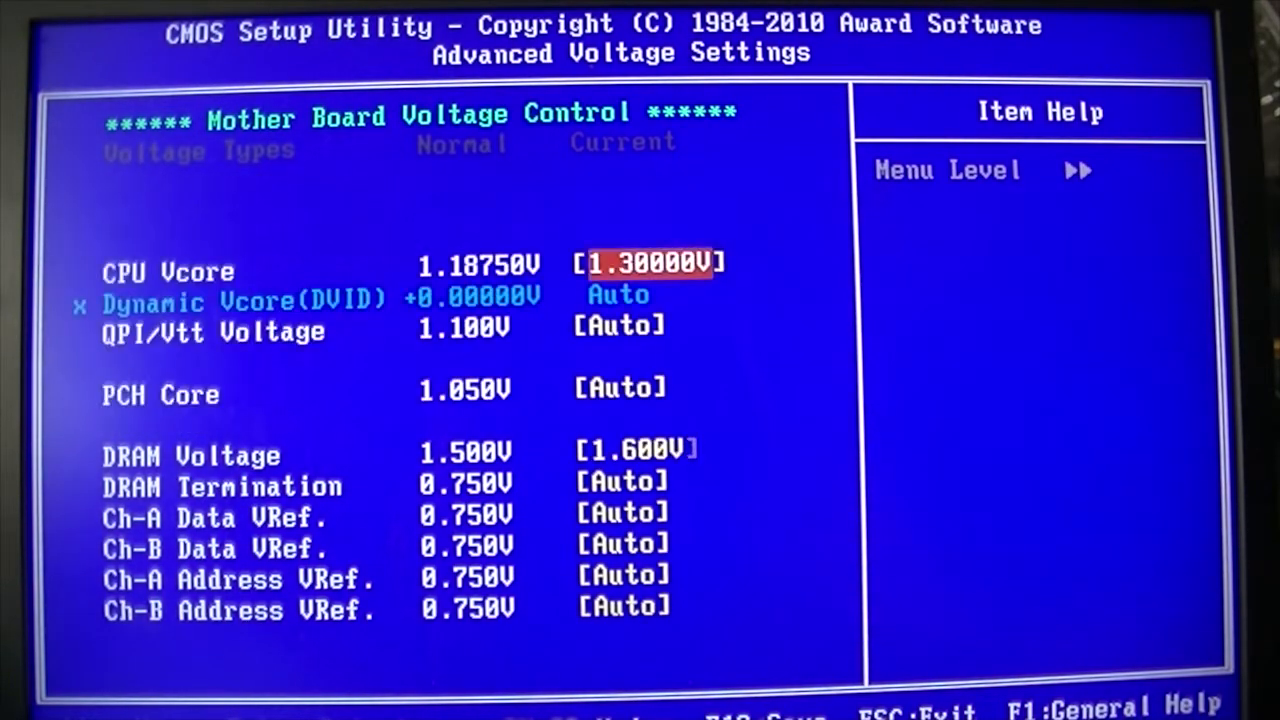
key(F10)
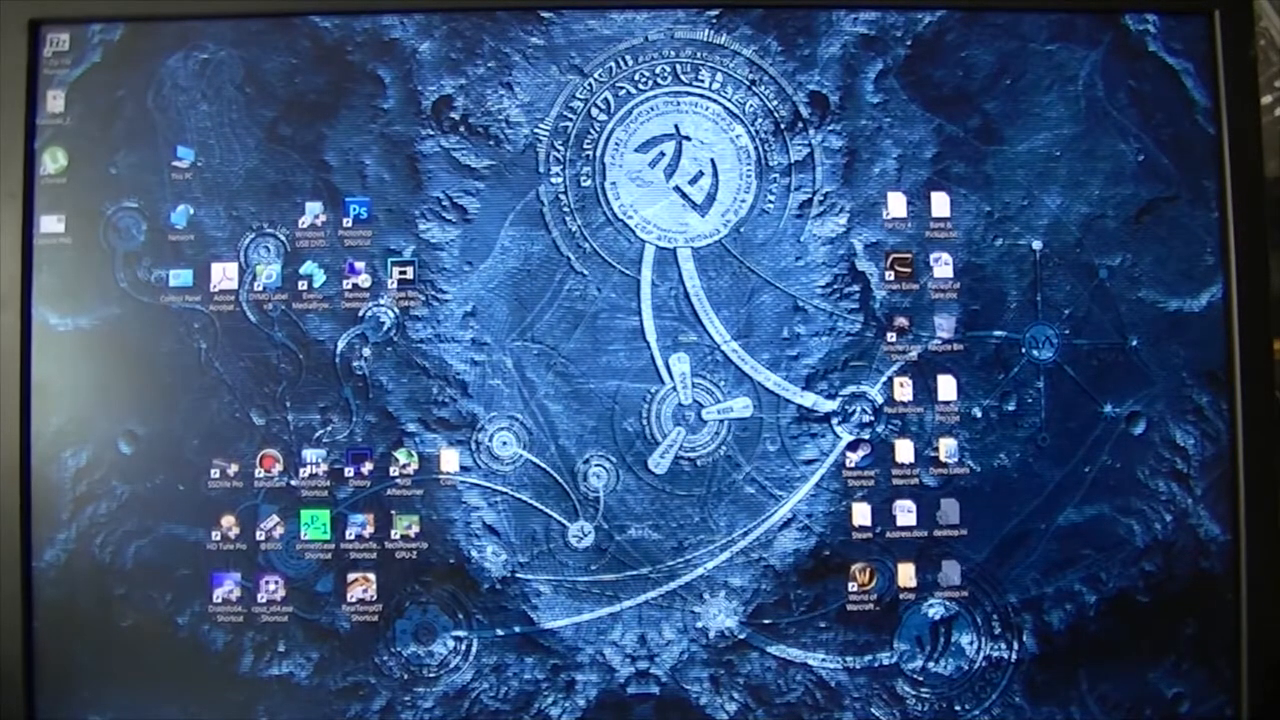
- Launch Real Temp through the UAC prompt alongside CPU-Z to show the Xeon X3450 readings
double_click(358, 570)
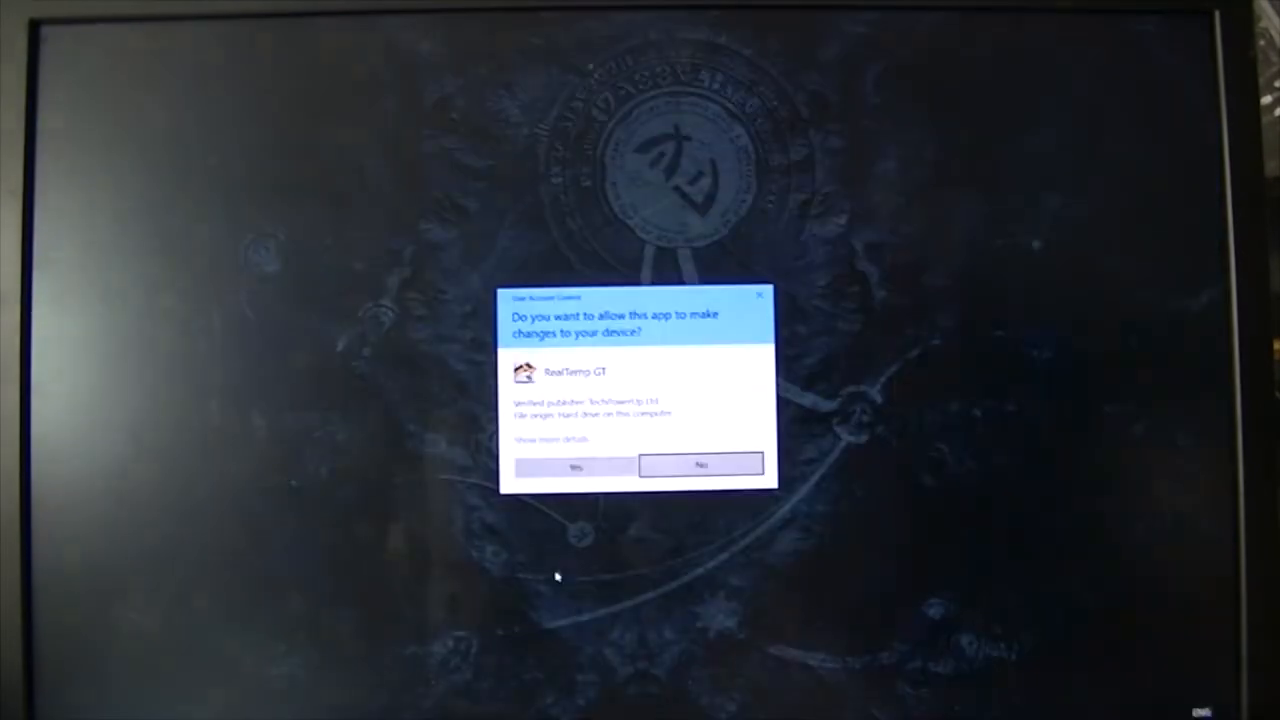
click(576, 468)
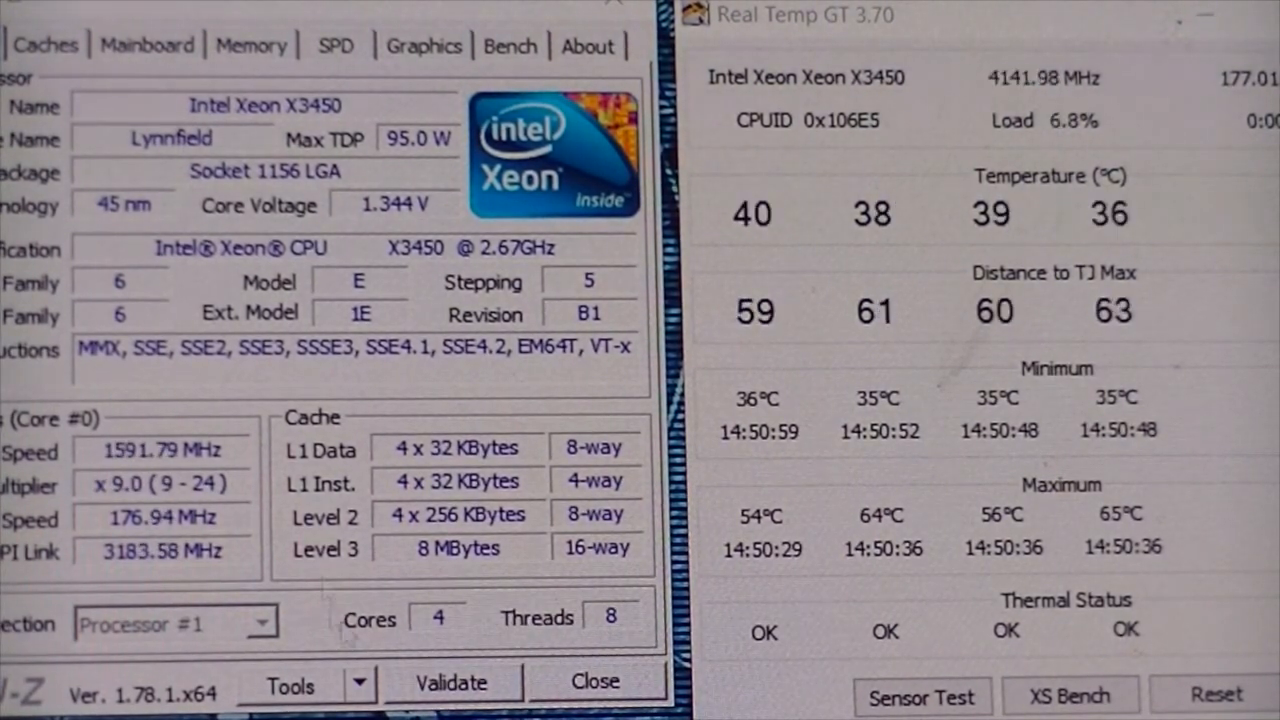
- Check the CPU-Z Mainboard details and run a Prime95 torture test to ~81–82°C at full load
click(148, 44)
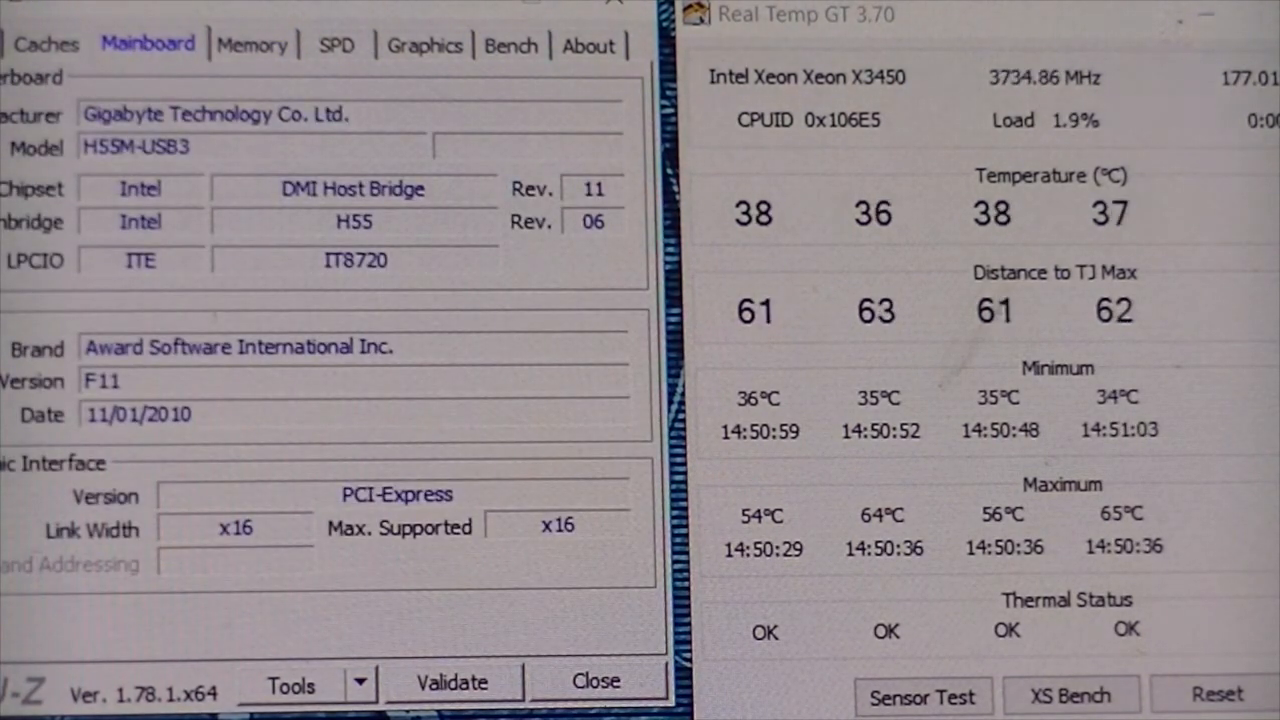
click(52, 60)
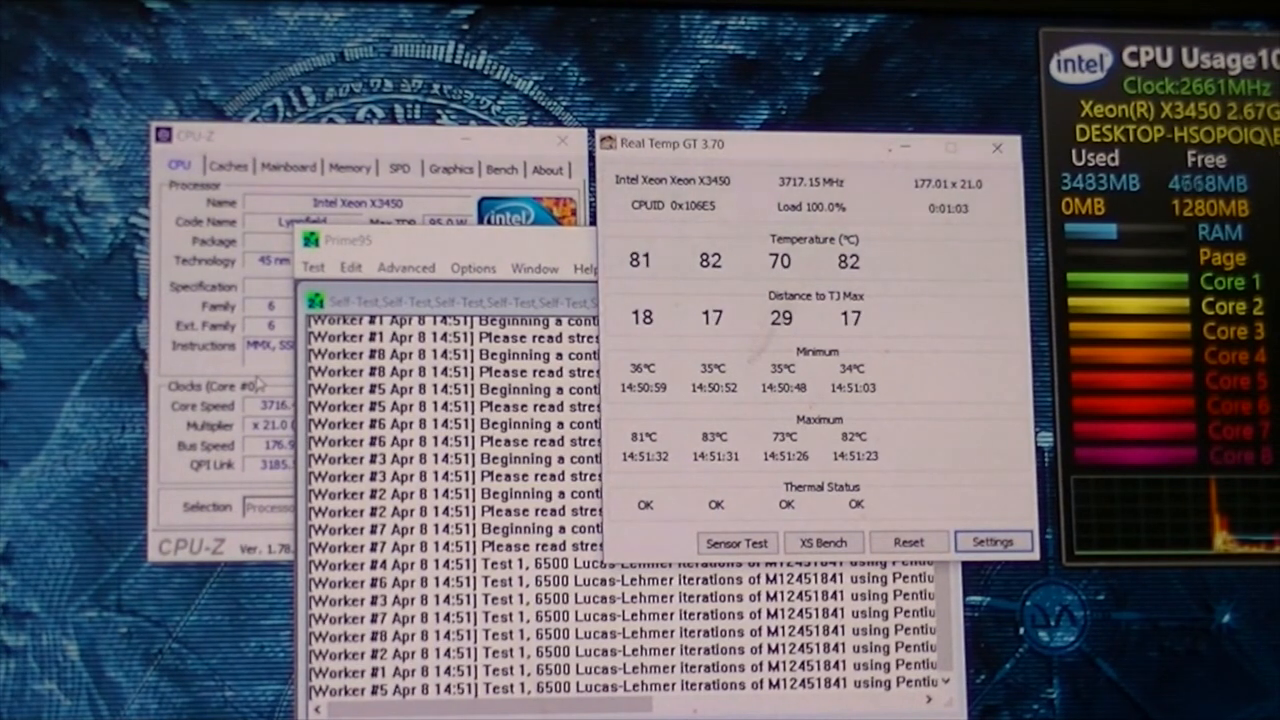
click(312, 268)
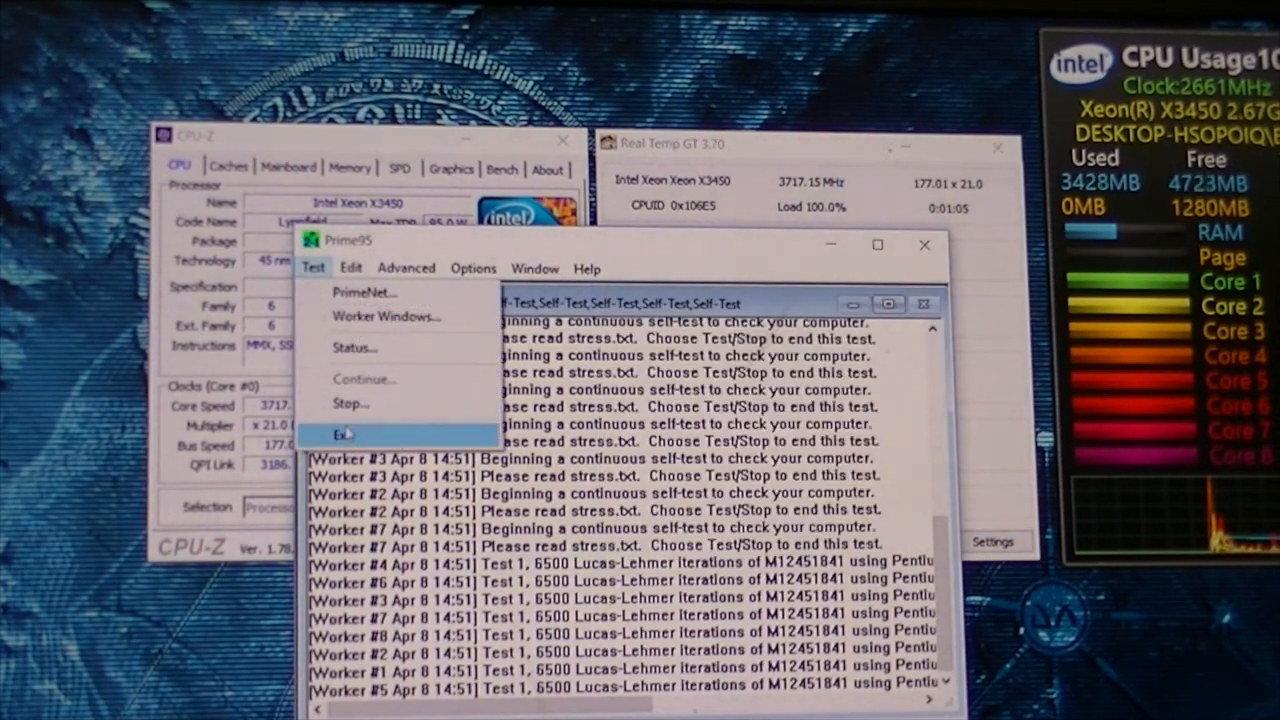